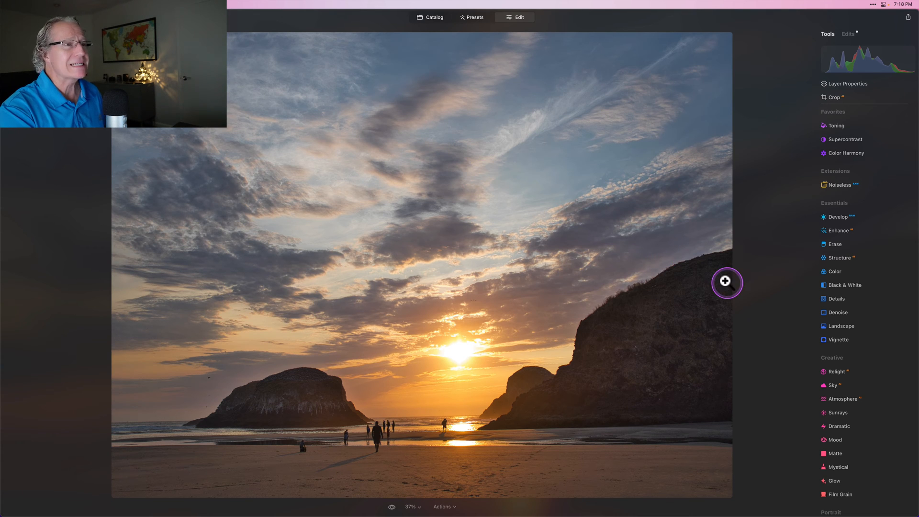
mouse_move(771, 246)
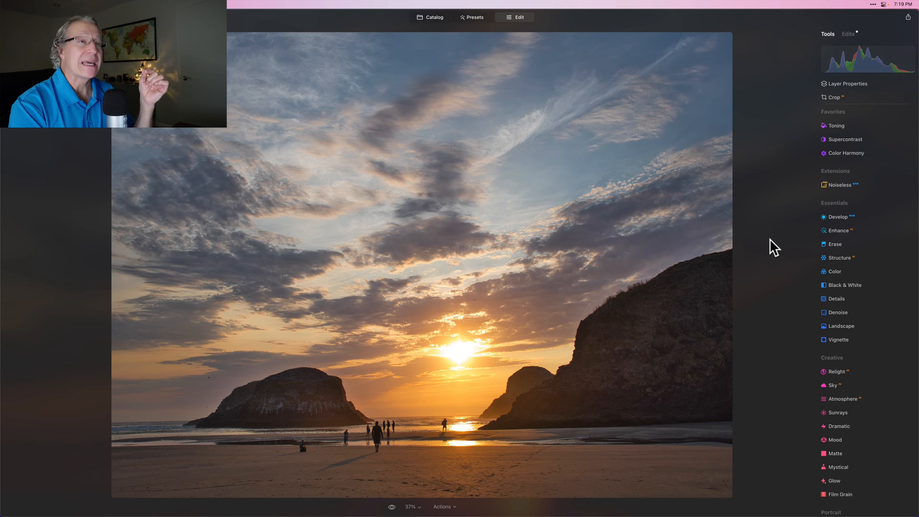
Step: Expand the Color Harmony tool from Favorites to reveal its Color Balance settings
click(845, 153)
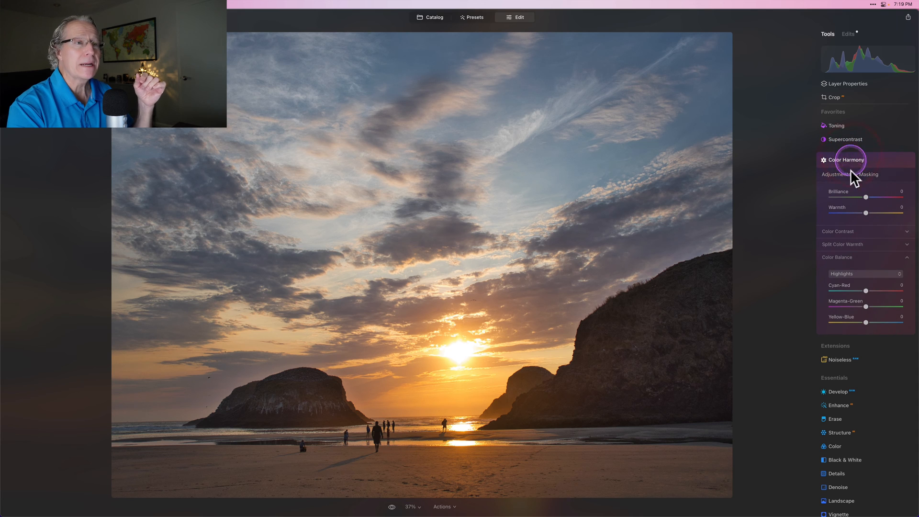
mouse_move(847, 265)
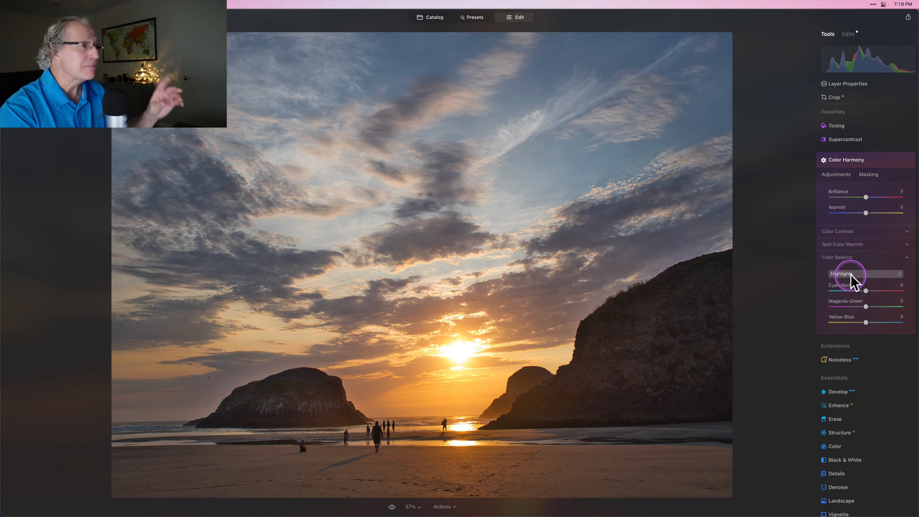
mouse_move(852, 308)
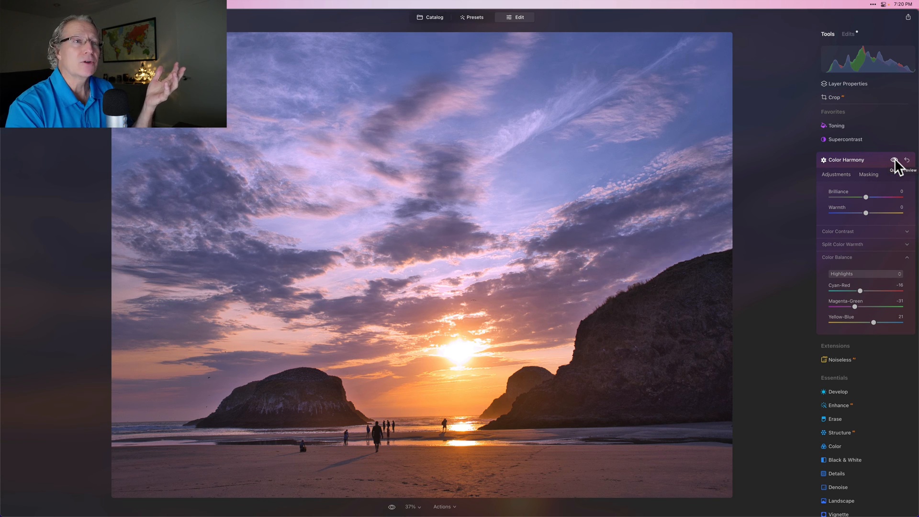
click(894, 160)
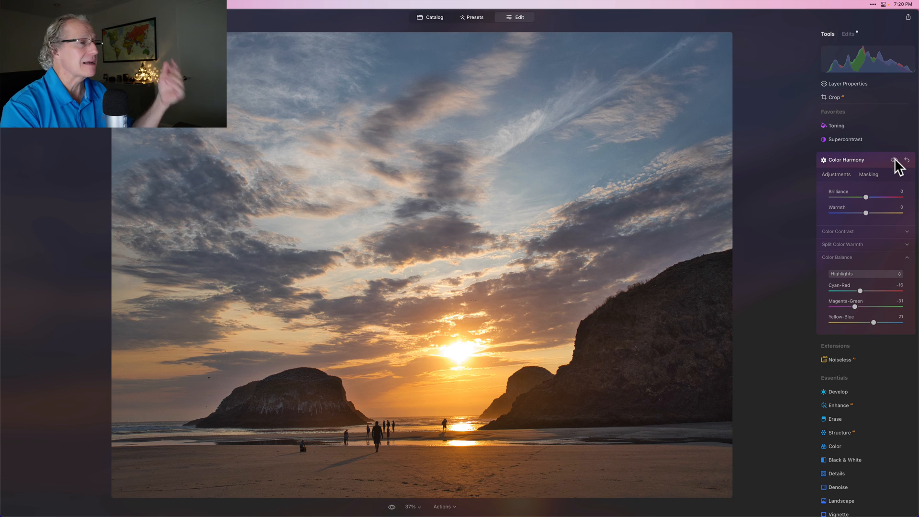
click(894, 160)
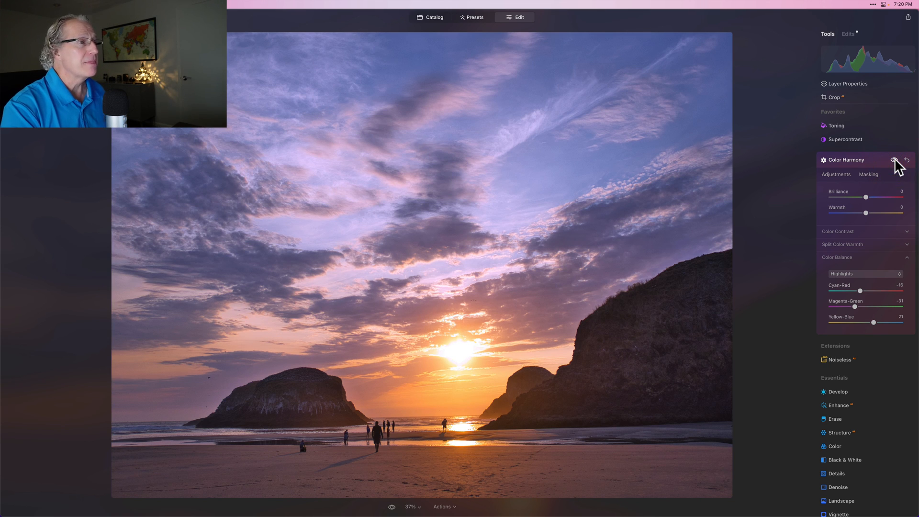